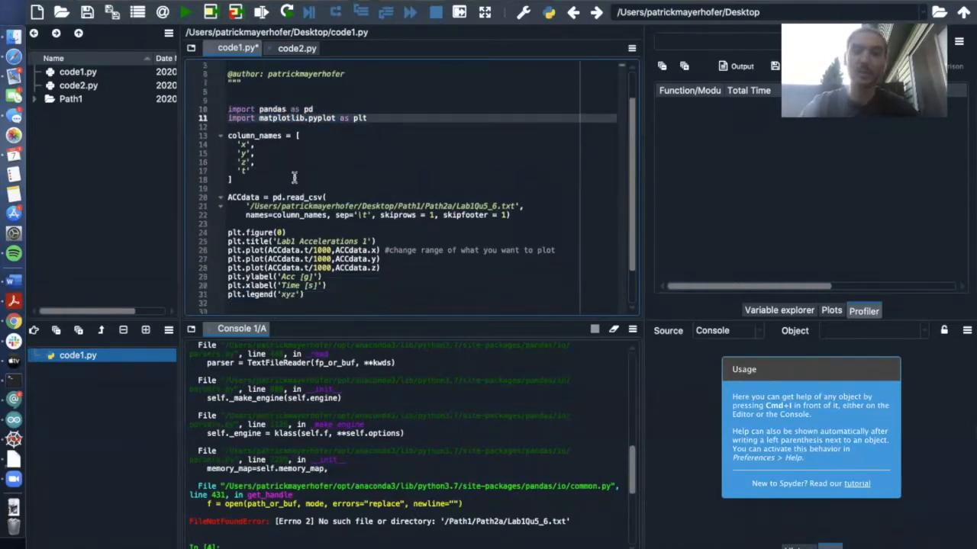
Step: Inspect code1.py's read_csv data file path and plotting lines
left_click(220, 134)
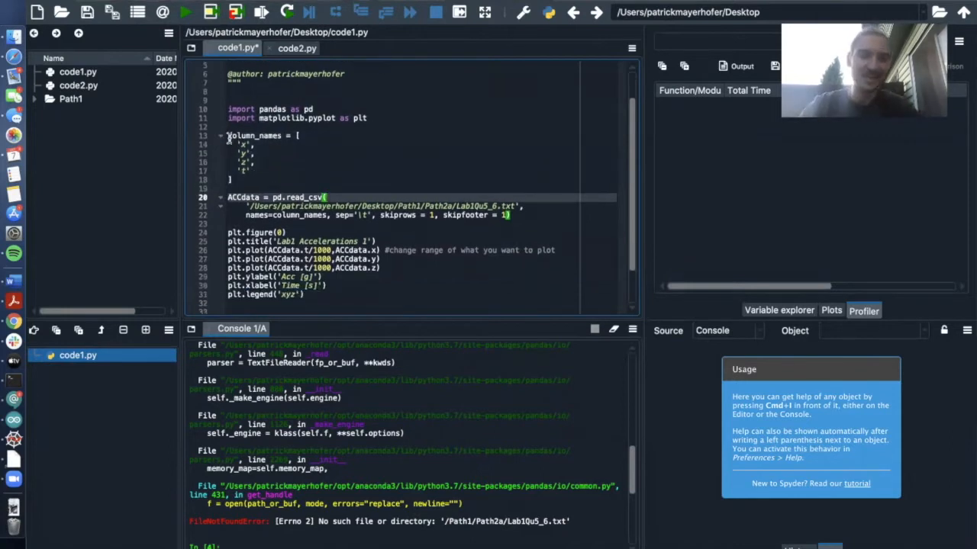
left_click_drag(228, 136, 232, 180)
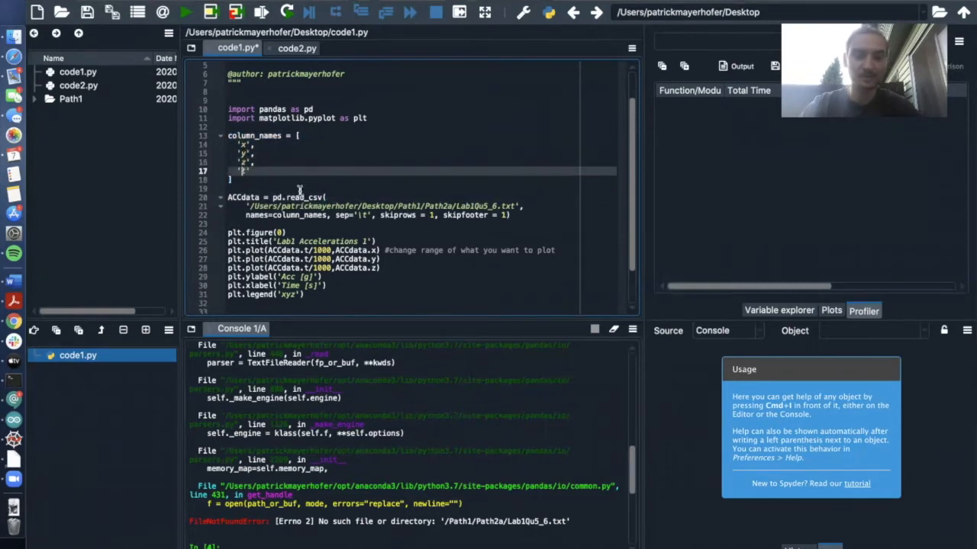
scroll("down", 3)
type("t")
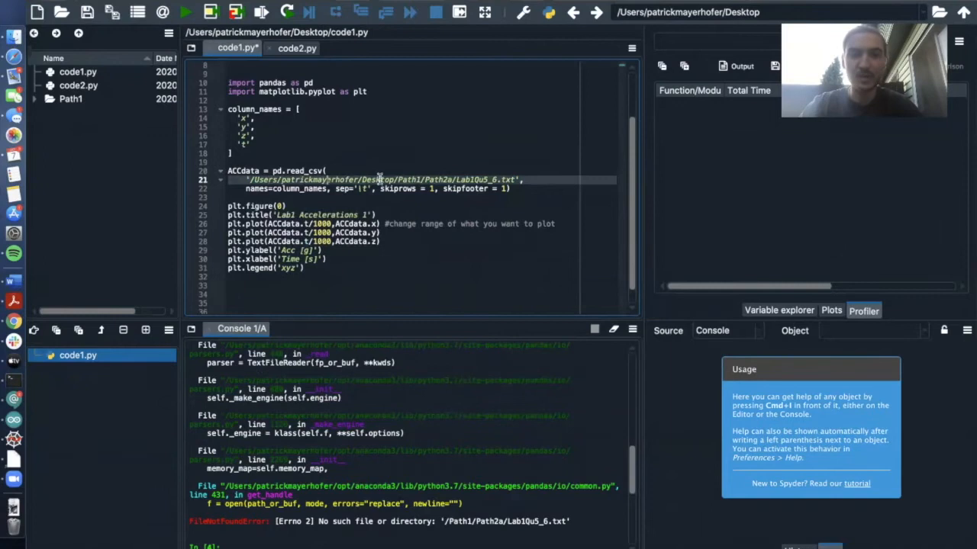
double_click(375, 180)
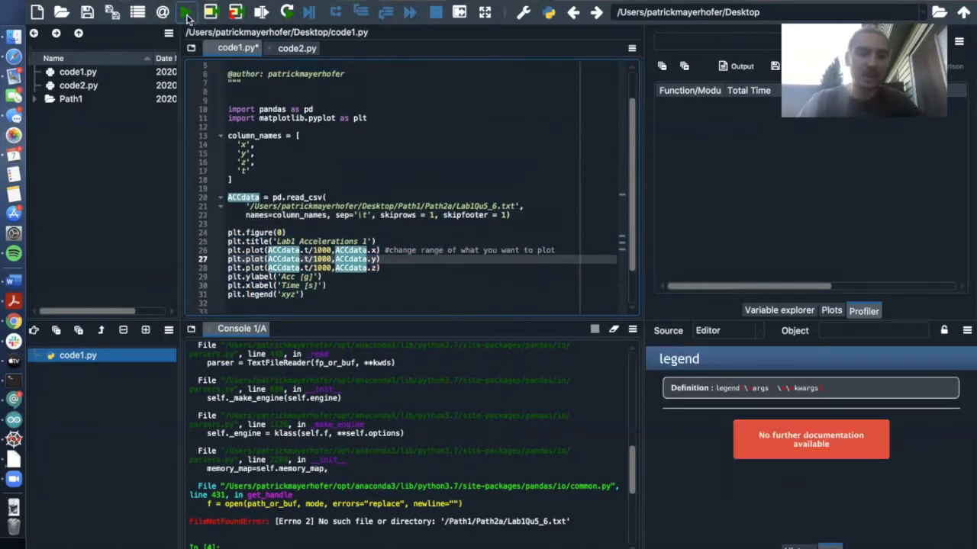
Step: Run code1.py and close the Lab1 Accelerations 1 figure it produces
left_click(183, 13)
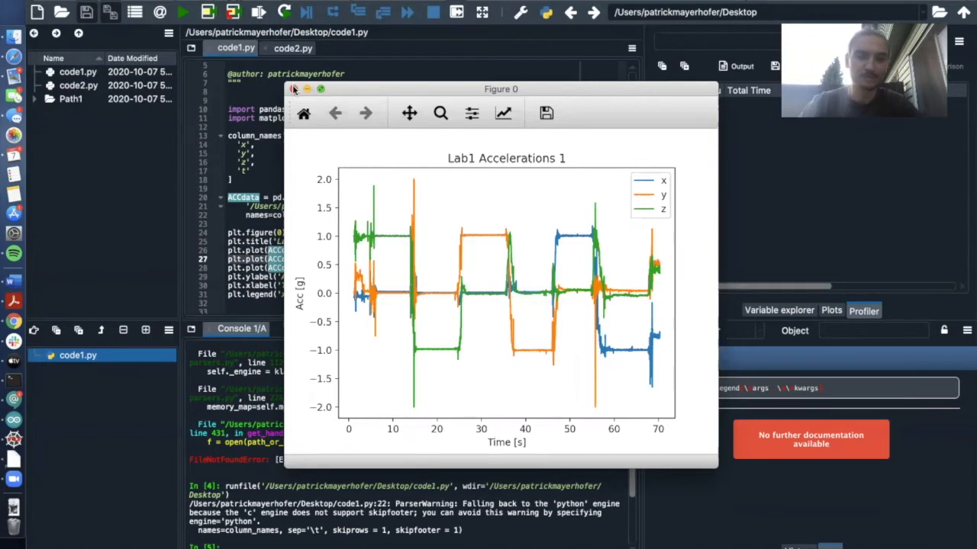
left_click(307, 89)
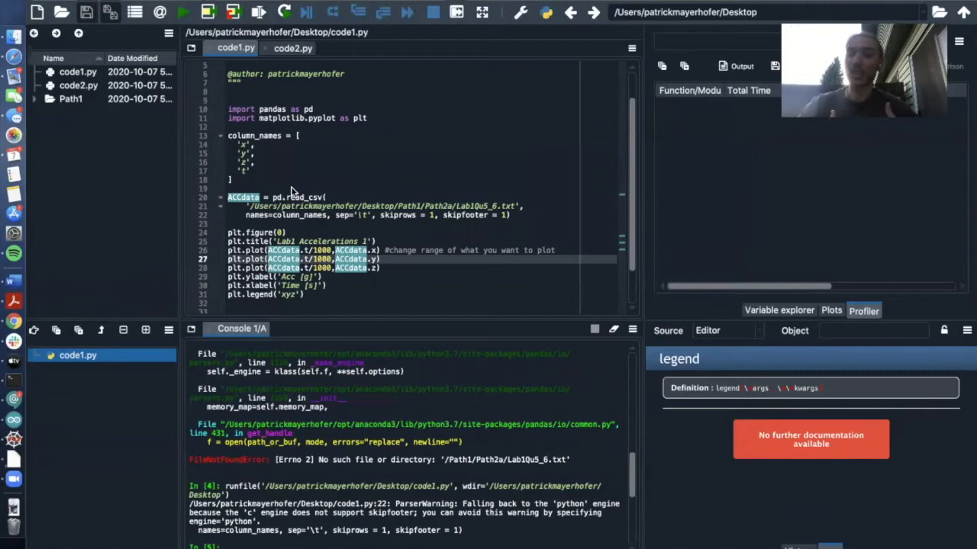
mouse_move(282, 65)
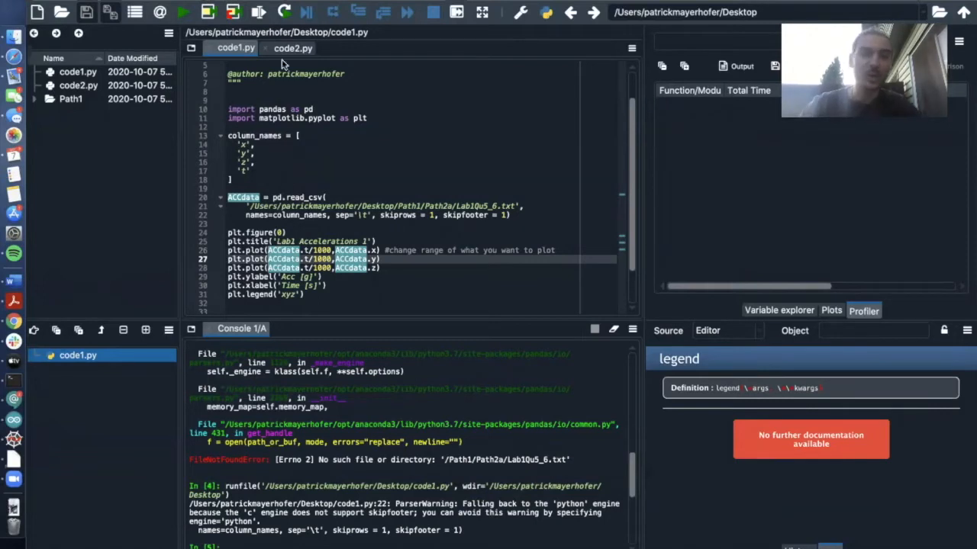
Step: Switch to code2.py and inspect its read_csv path and plotting lines
left_click(293, 48)
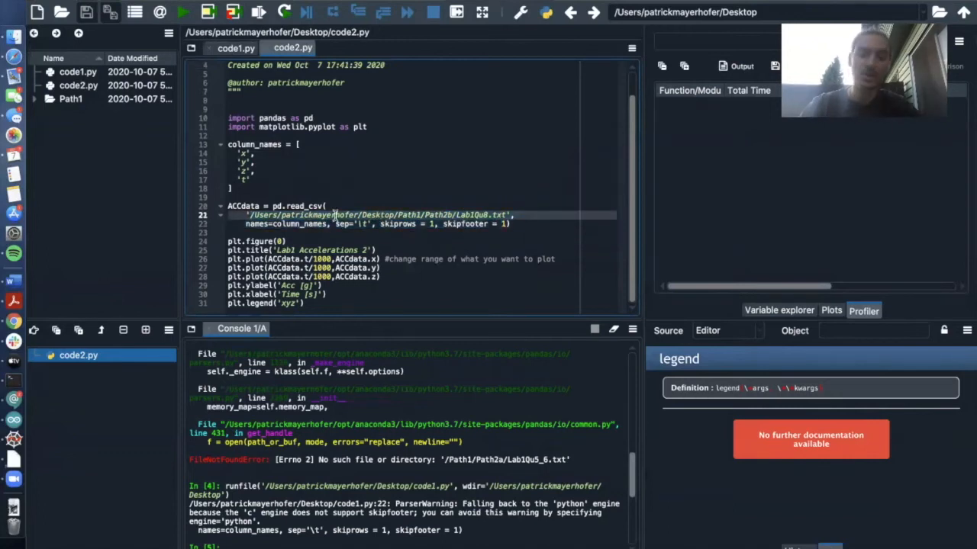
double_click(376, 213)
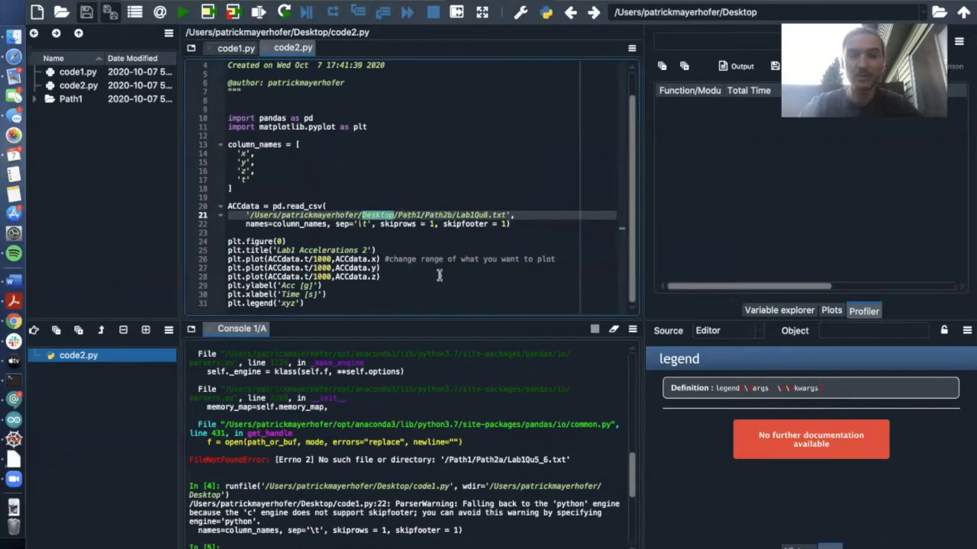
double_click(437, 215)
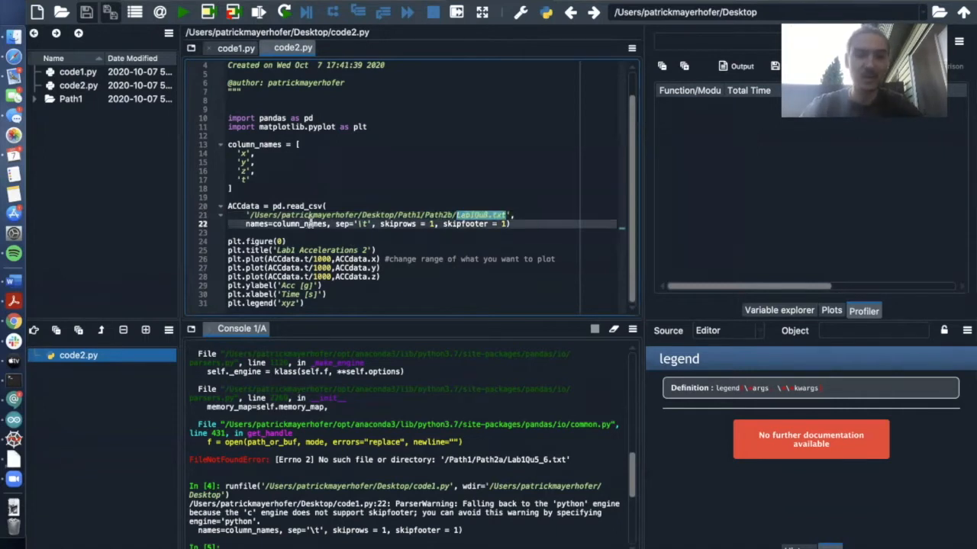
left_click_drag(227, 242, 324, 294)
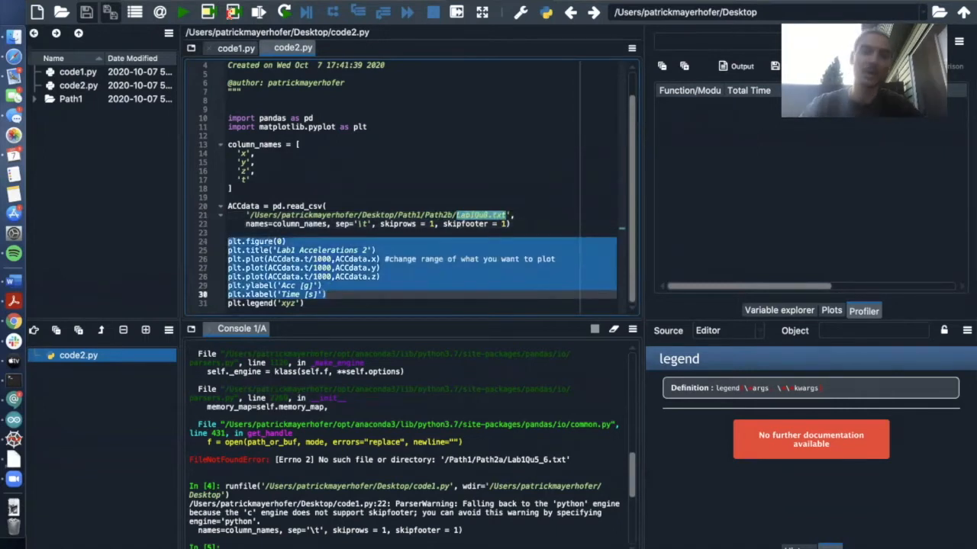
Step: Run code2.py and close the Lab1 Accelerations 2 figure it produces
left_click(183, 12)
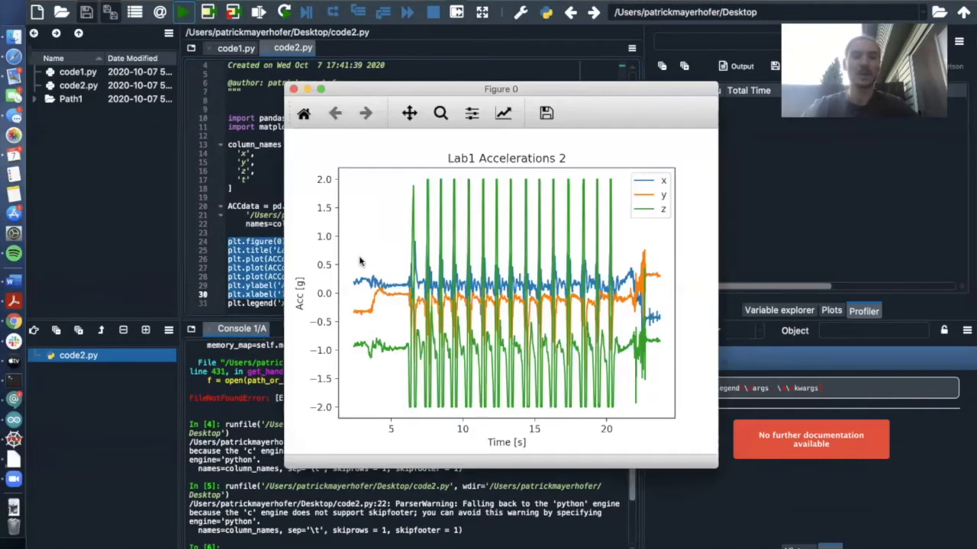
mouse_move(360, 261)
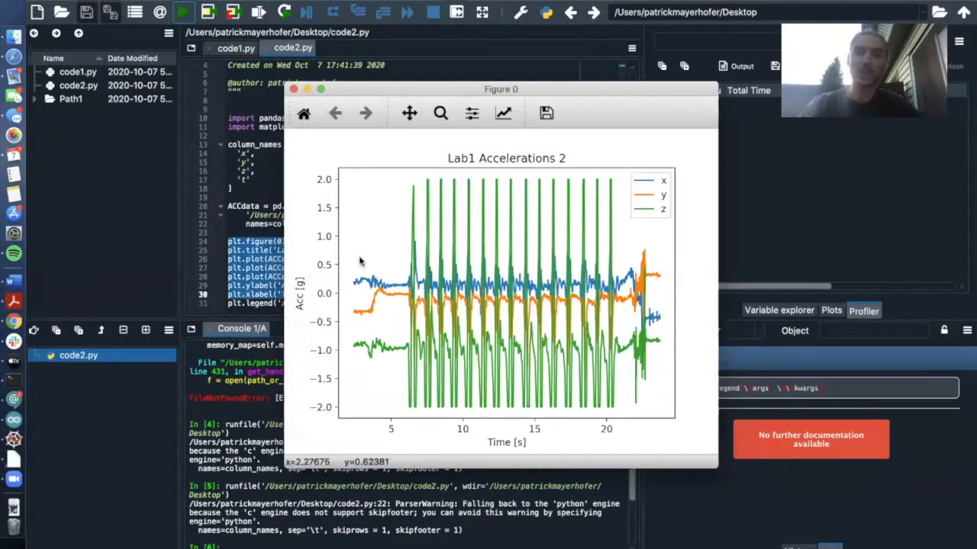
left_click(293, 89)
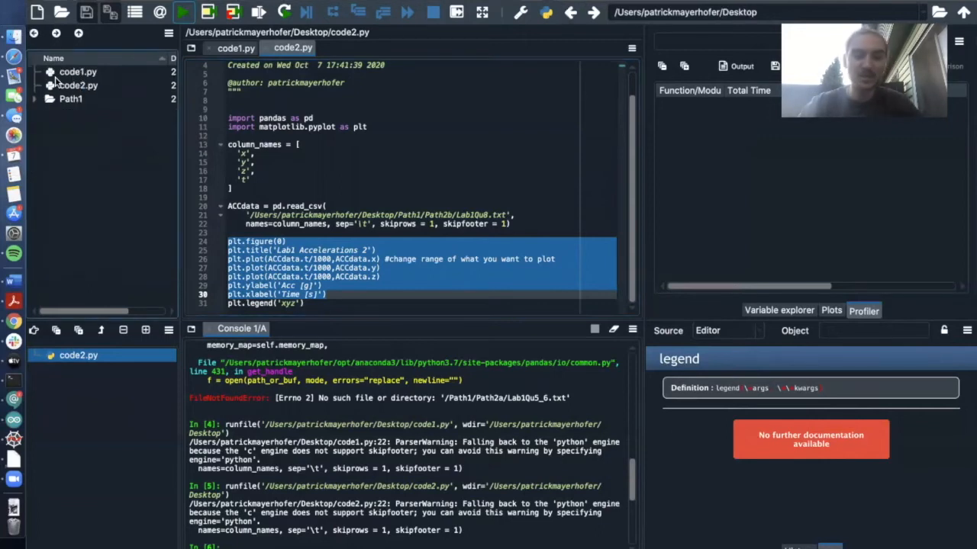
Step: Browse the Path1 folder in the Files pane and create a new blank script untitled2.py
left_click(77, 72)
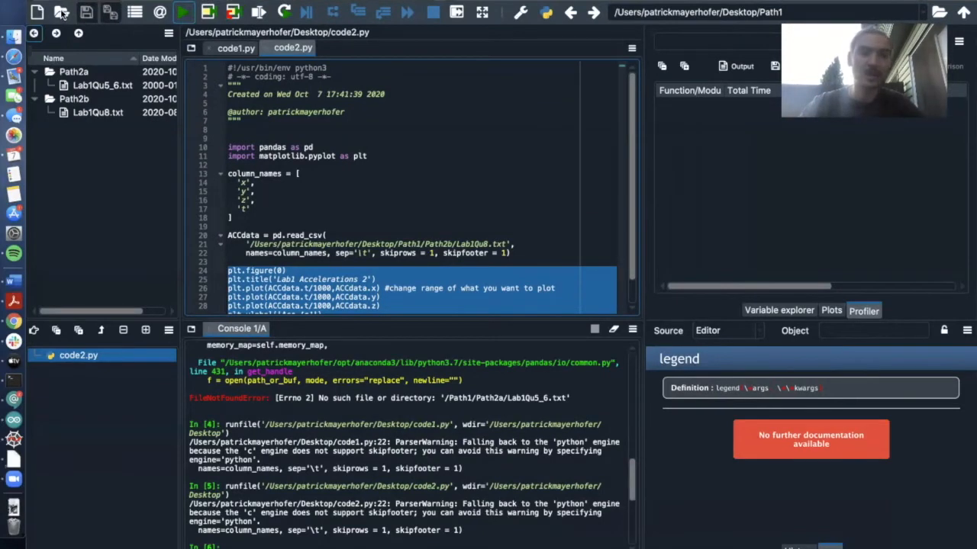
left_click(61, 12)
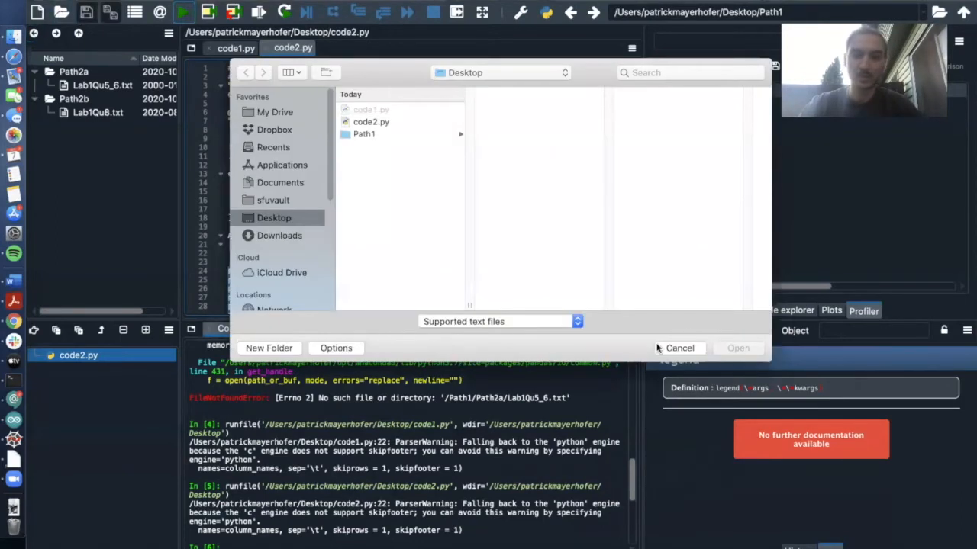
left_click(679, 348)
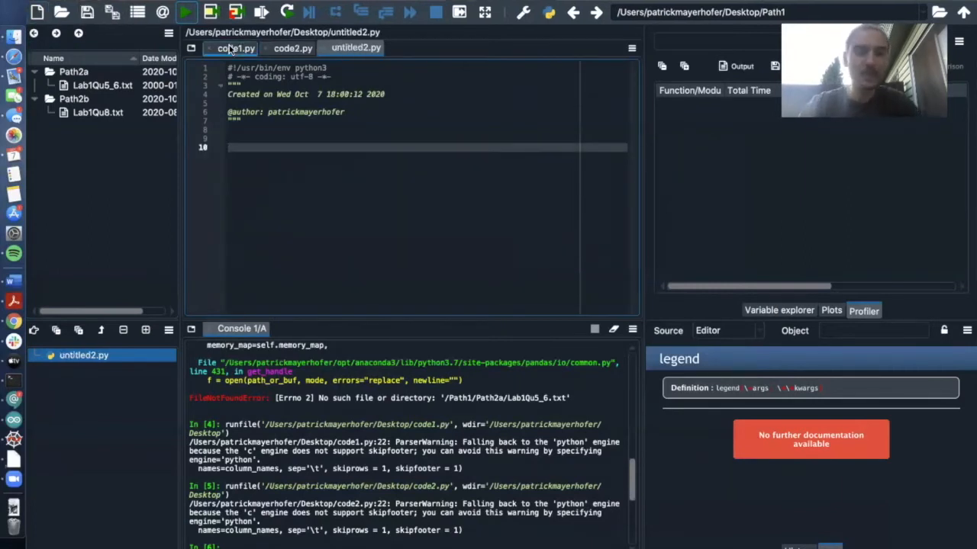
Step: Select all of code1.py's code for copying
left_click(235, 47)
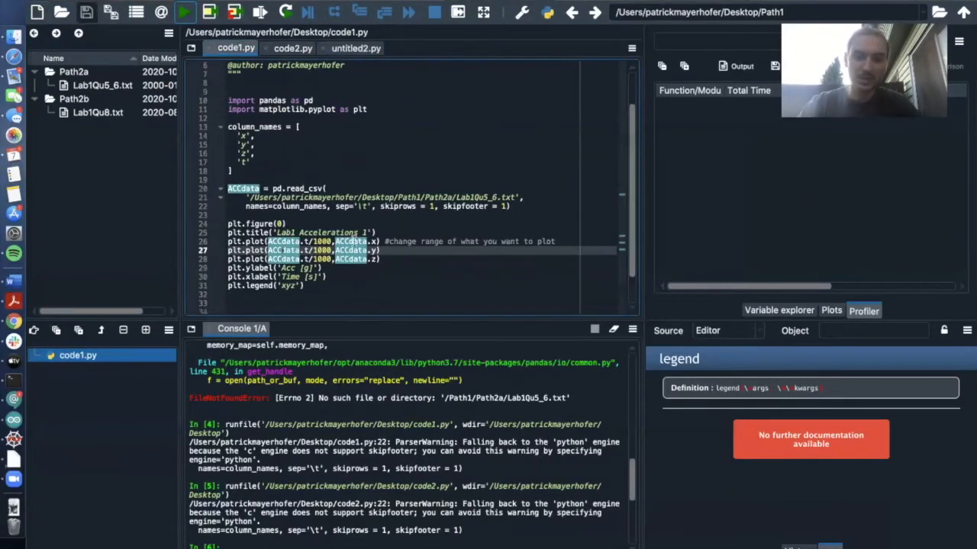
key("ctrl+a")
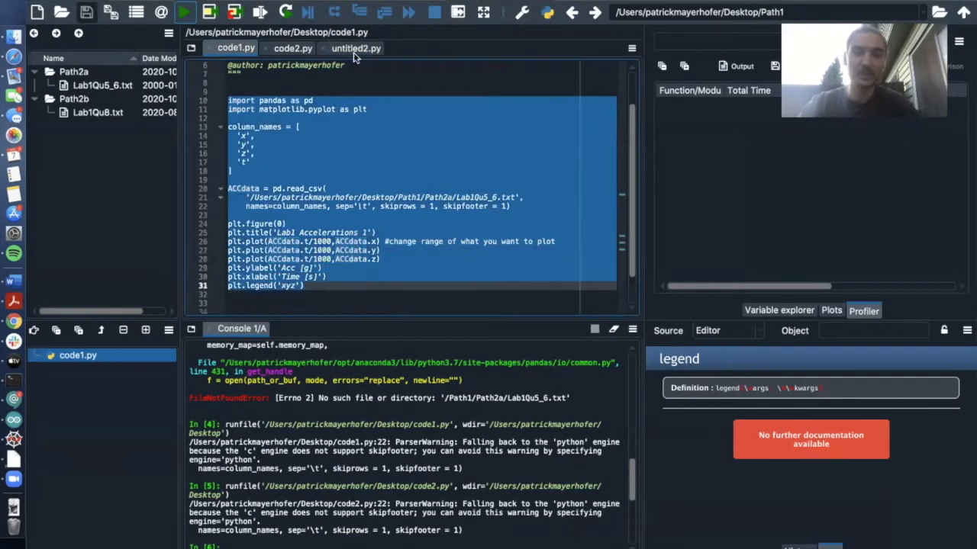
Step: Paste into the new script and create a Lab1Patrick folder on the Desktop via Save As
left_click(355, 47)
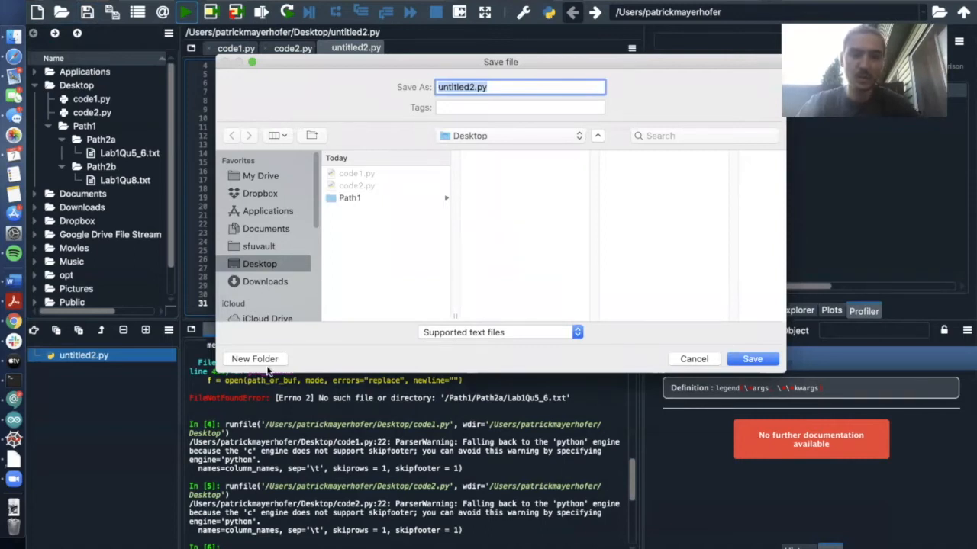
left_click(255, 359)
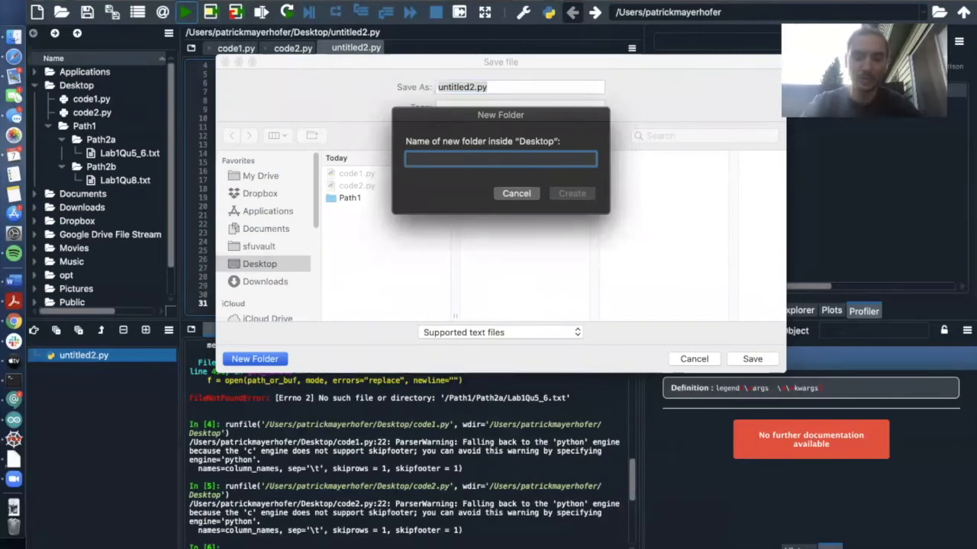
type("Lab1Patrick")
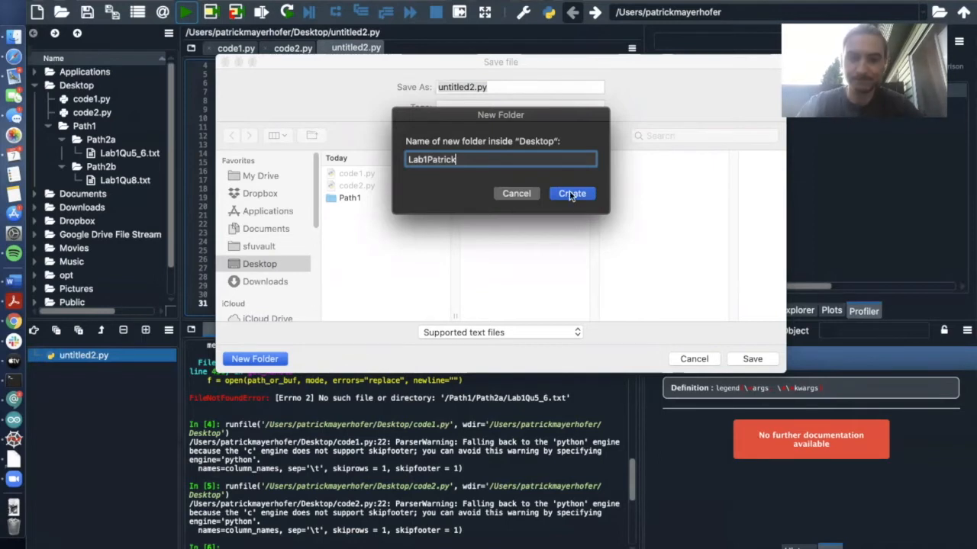
left_click(570, 192)
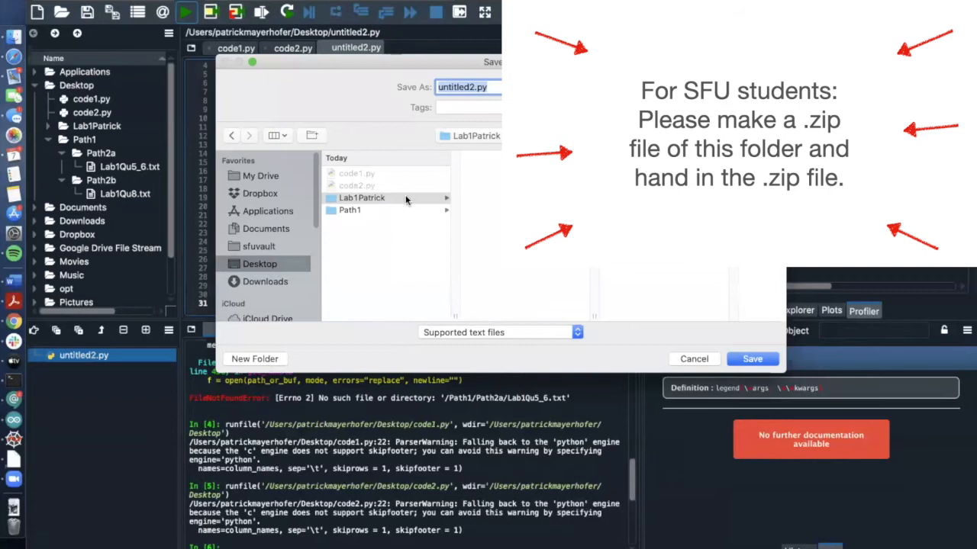
left_click(362, 198)
type("MainCod")
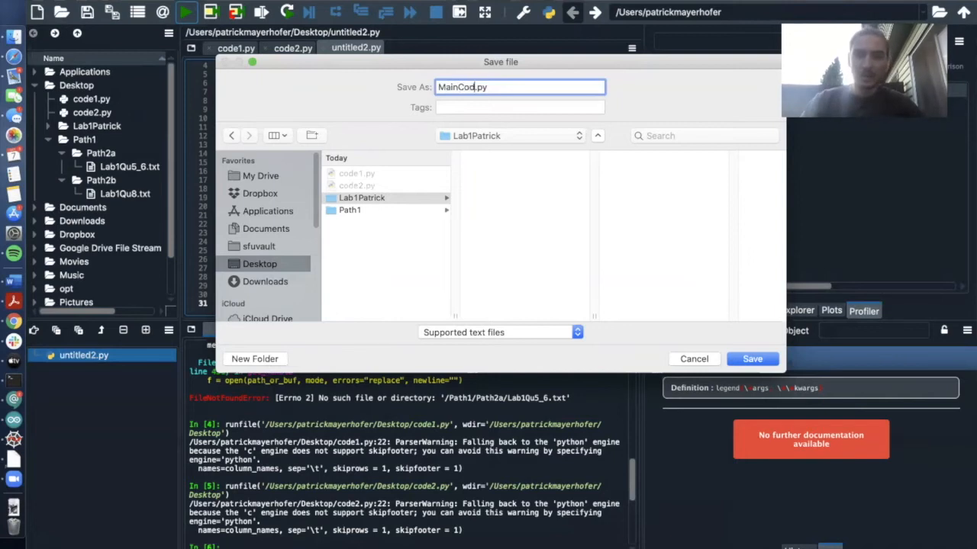
Step: Save the script as Lab1MainCode.py inside the Lab1Patrick folder
type("e")
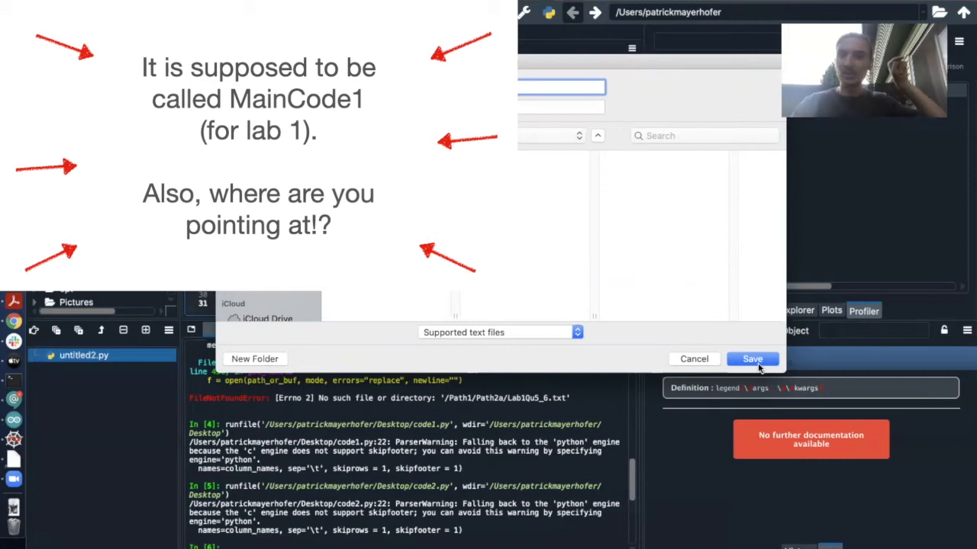
type("Lab1MainCode.py")
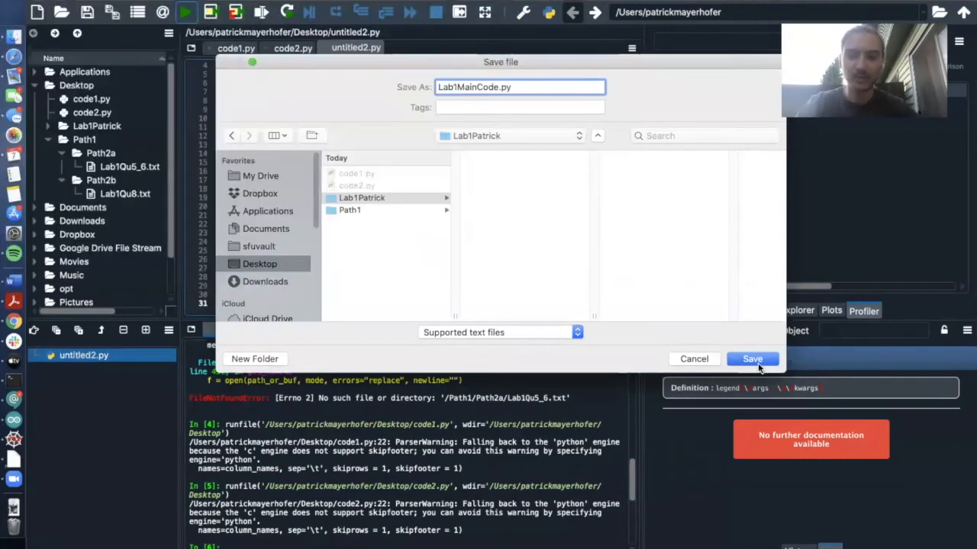
left_click(751, 359)
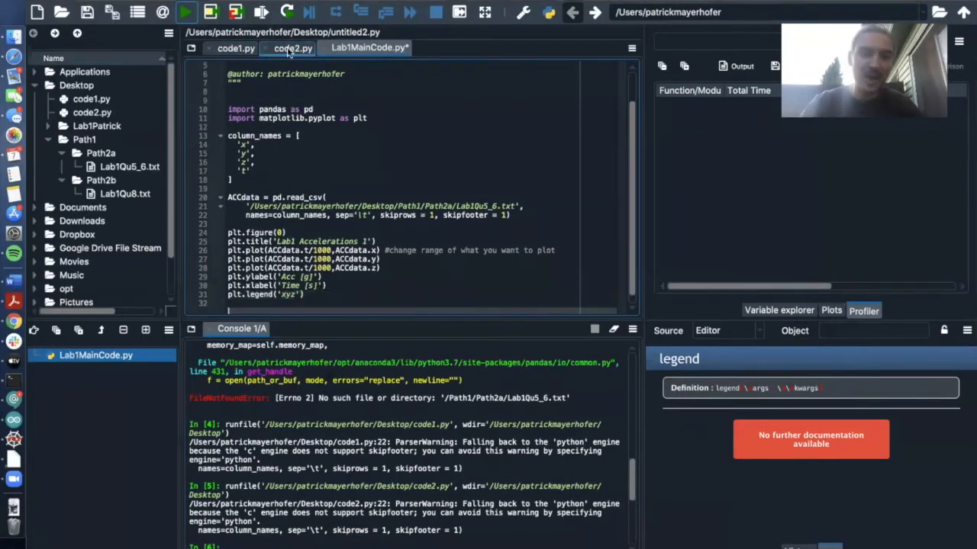
Step: Copy code2.py's read-and-plot block into Lab1MainCode.py and label the first block with a #question comment
left_click(291, 48)
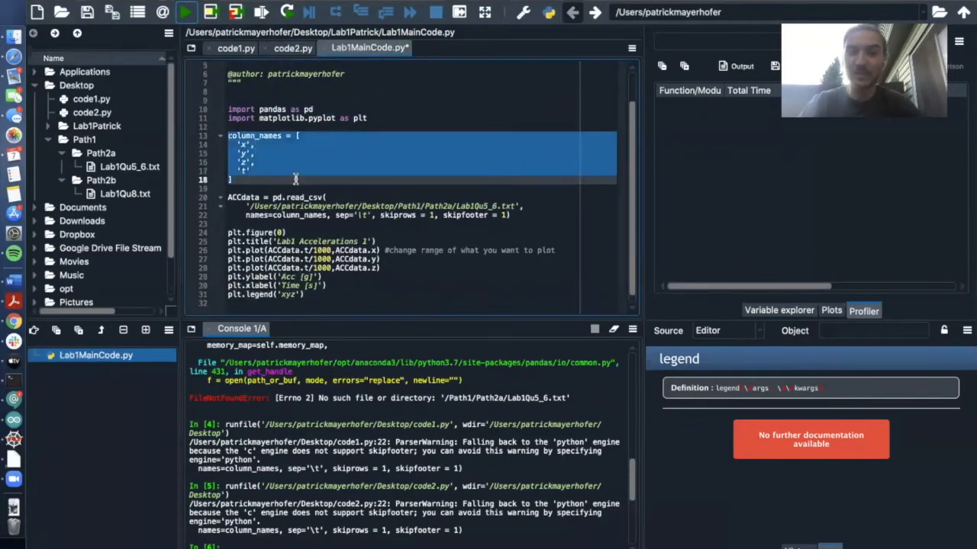
left_click(293, 47)
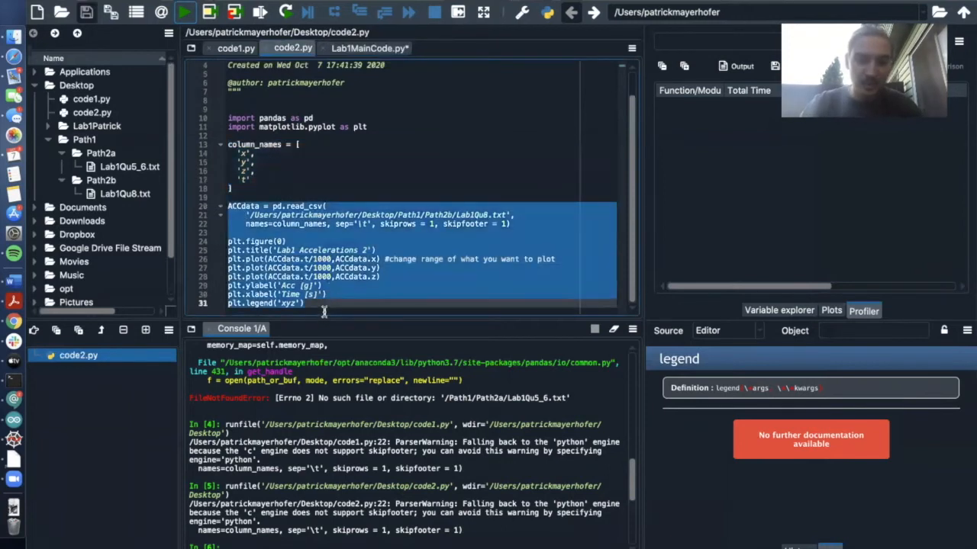
left_click(366, 47)
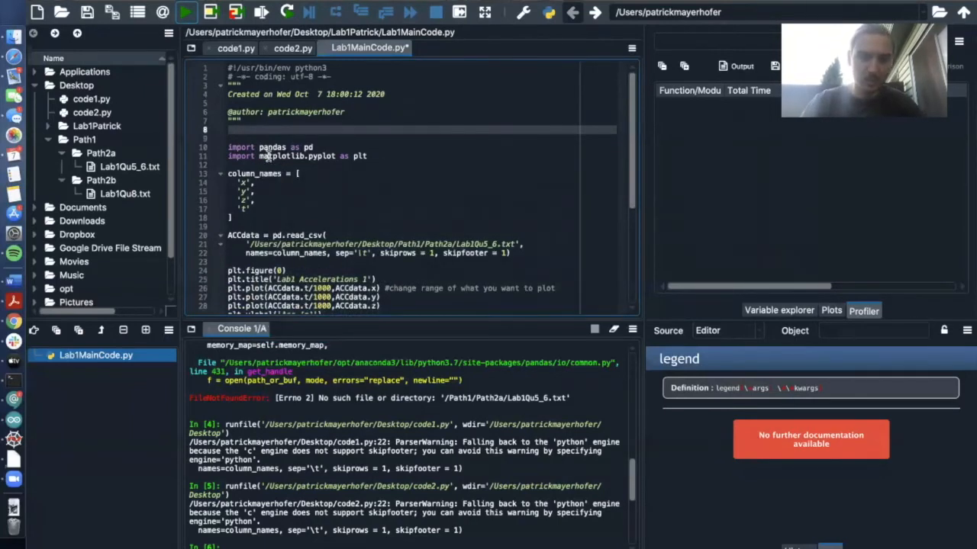
scroll("down", 3)
type("#question")
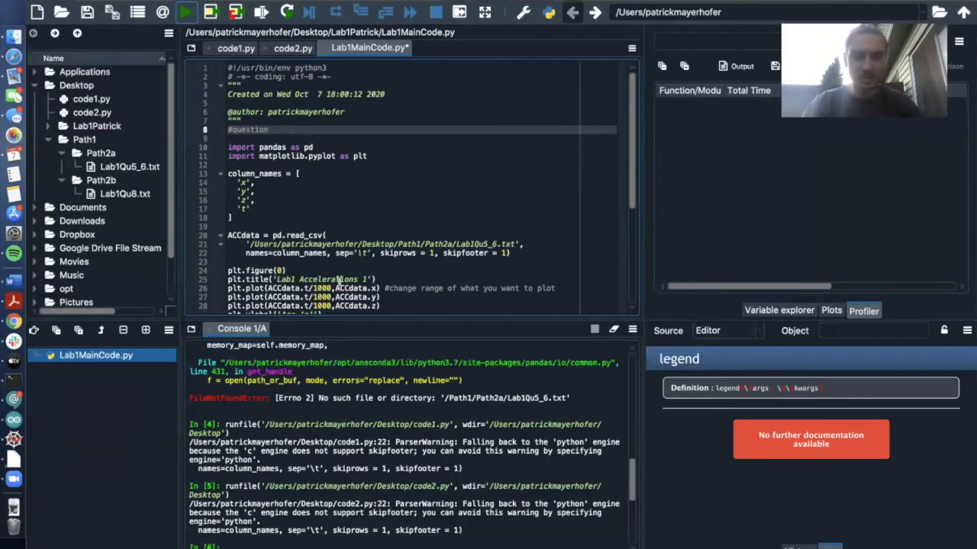
type("5 and")
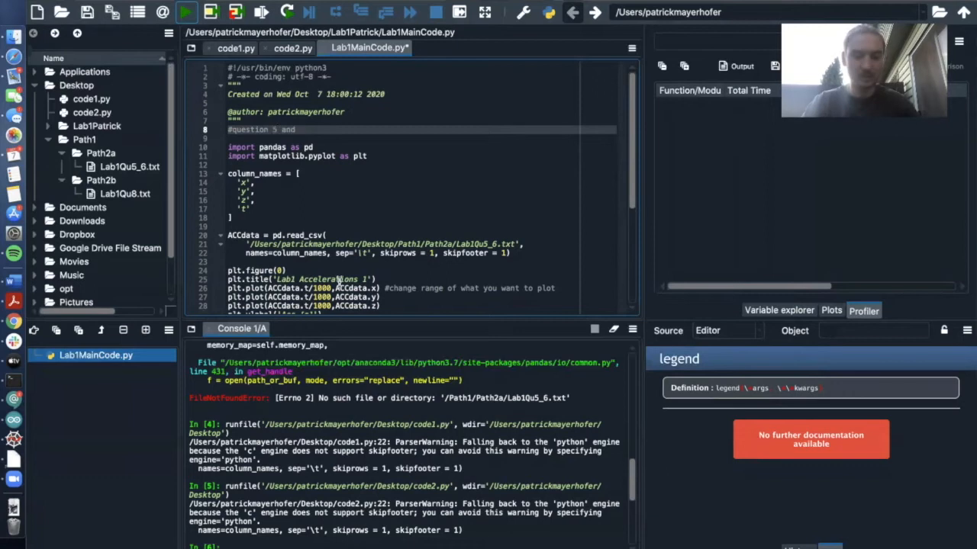
Step: Add a #question 8 comment on its own line above the second read_csv block
scroll("down", 3)
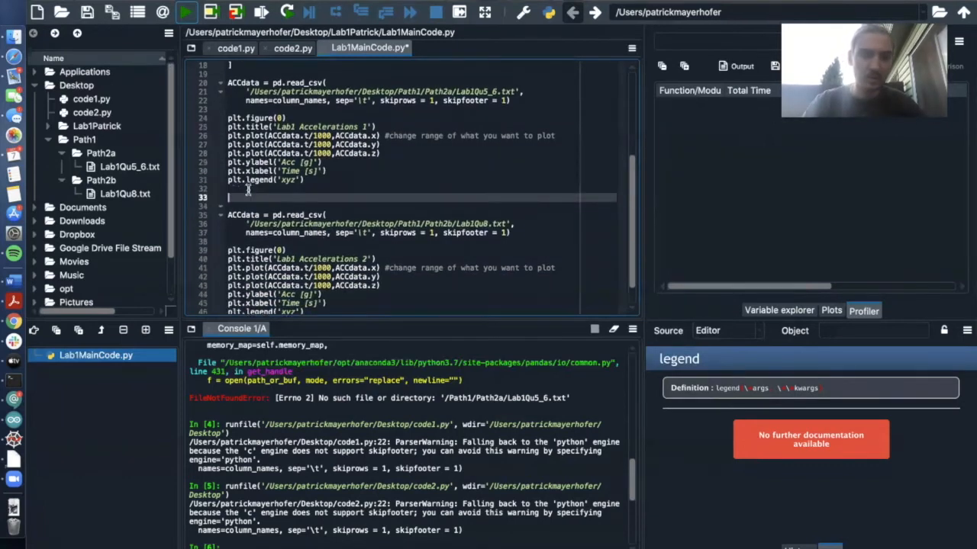
key("enter")
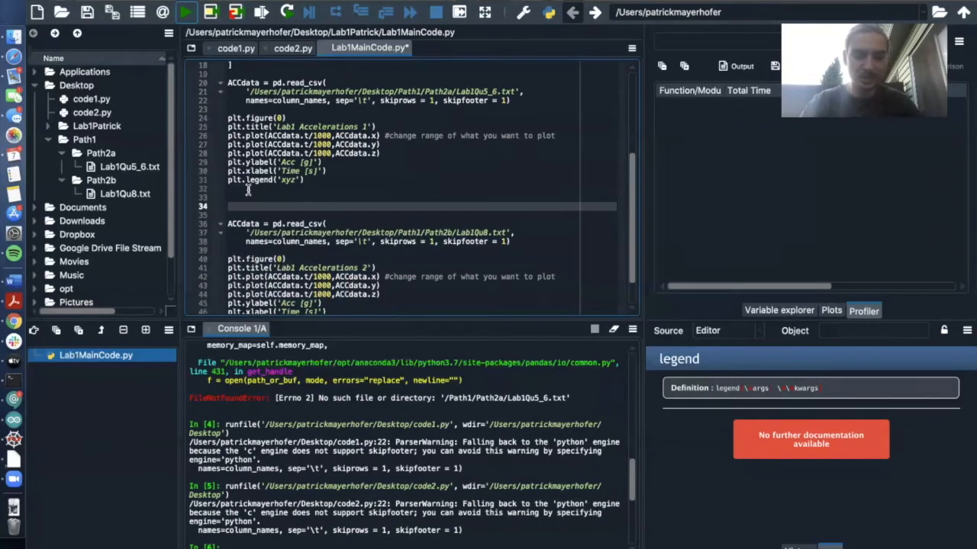
type("#question")
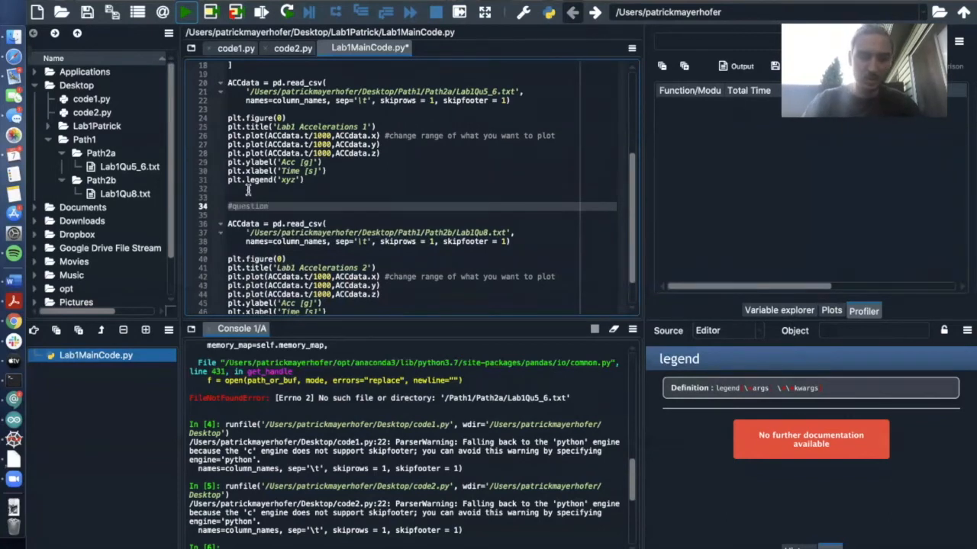
type("8")
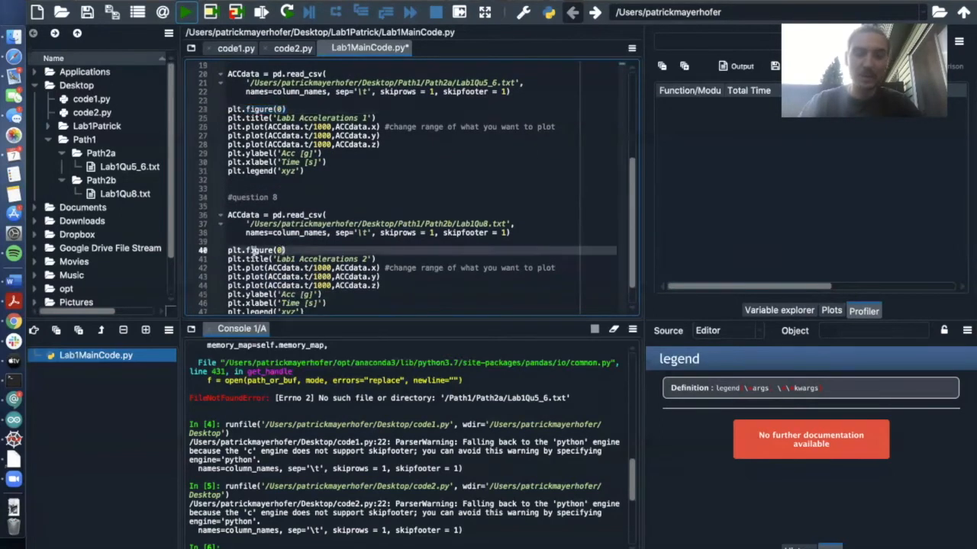
Step: Give the second plt.figure a different number and rerun so both acceleration plots appear separately
double_click(251, 251)
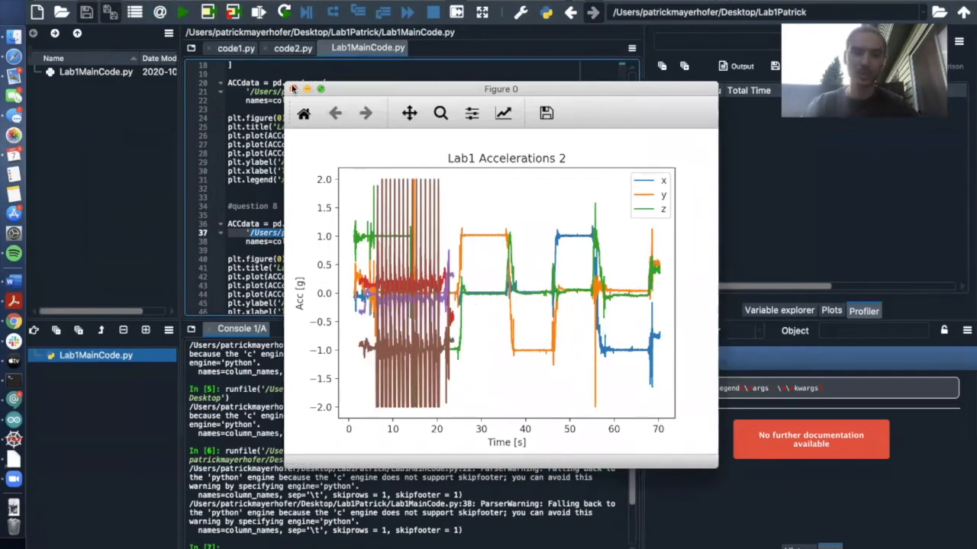
left_click(293, 89)
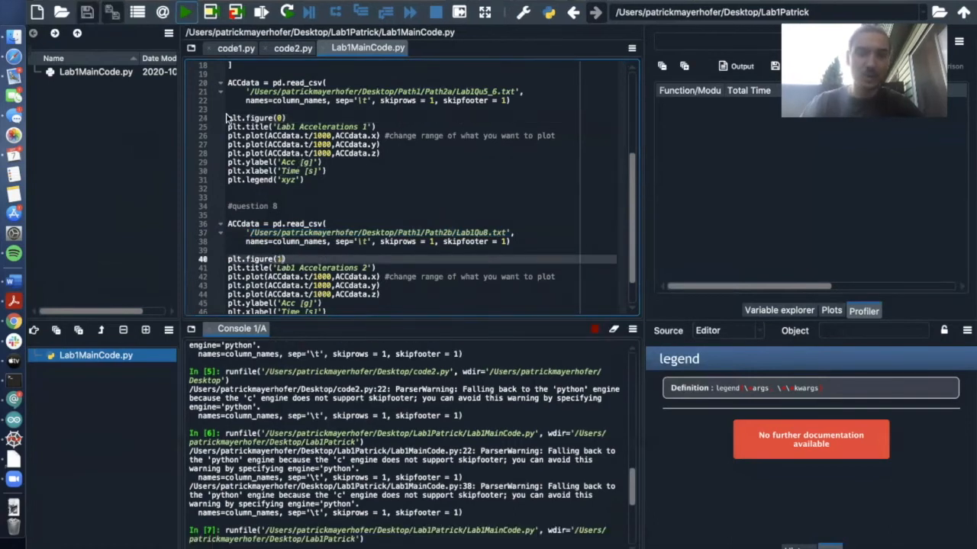
left_click(183, 12)
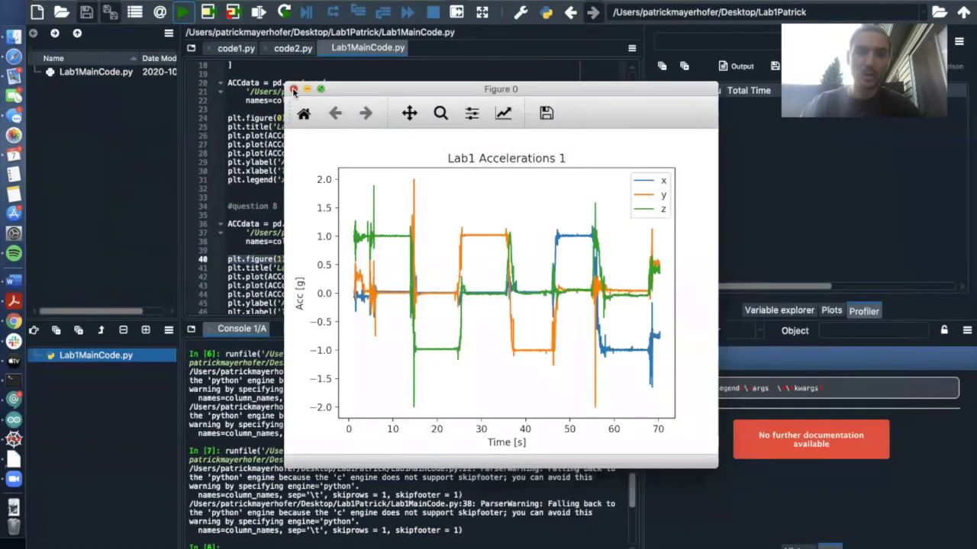
left_click(293, 88)
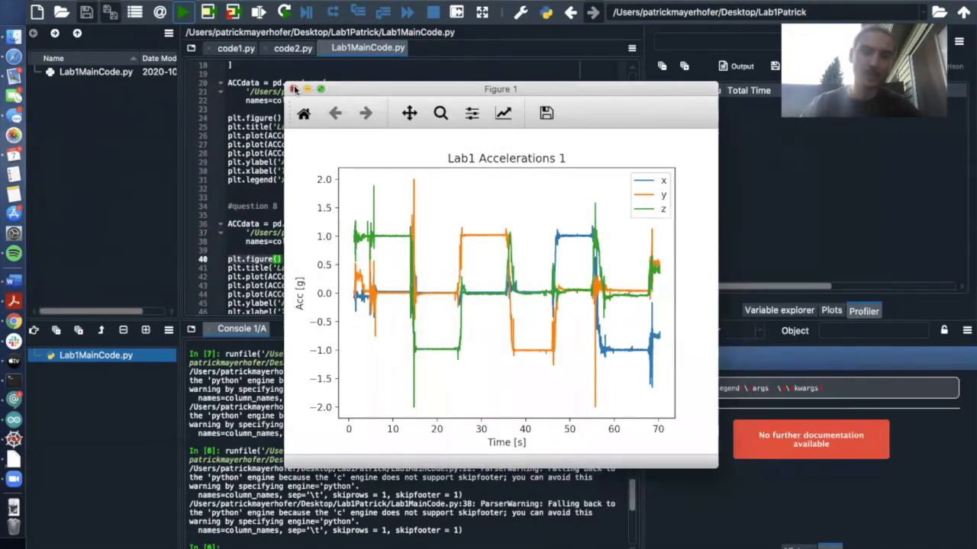
Step: In Finder, move the LabQu .txt data files from Path1 into Desktop/Lab1Patrick
left_click(296, 89)
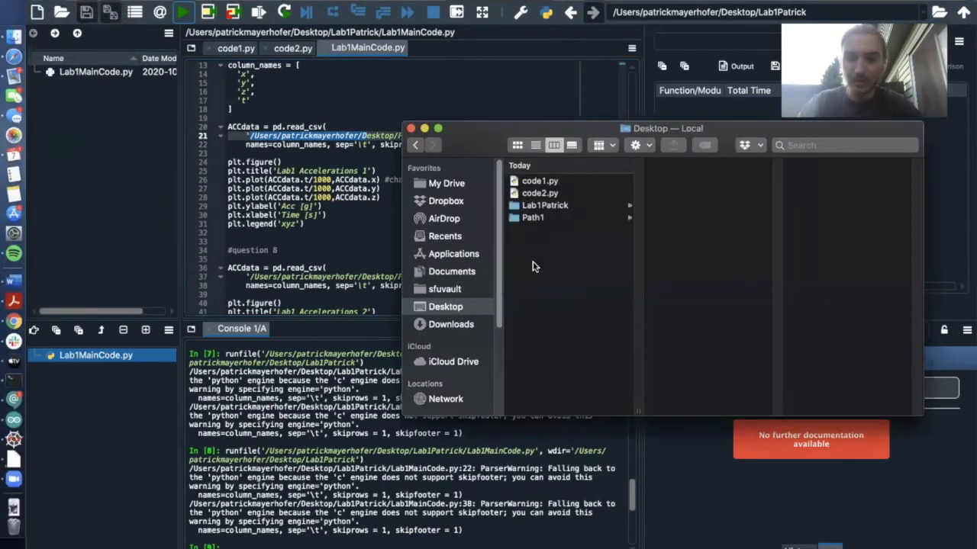
left_click(533, 219)
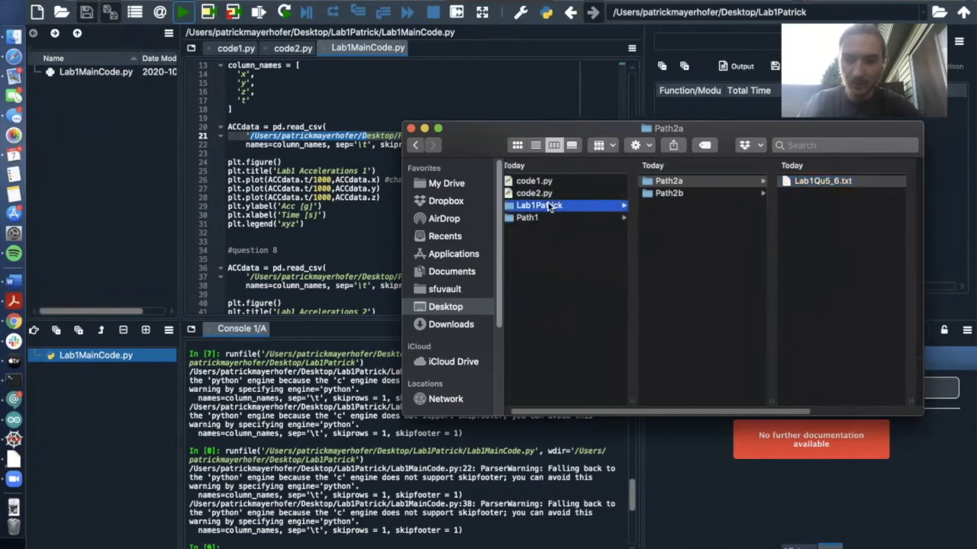
left_click(669, 193)
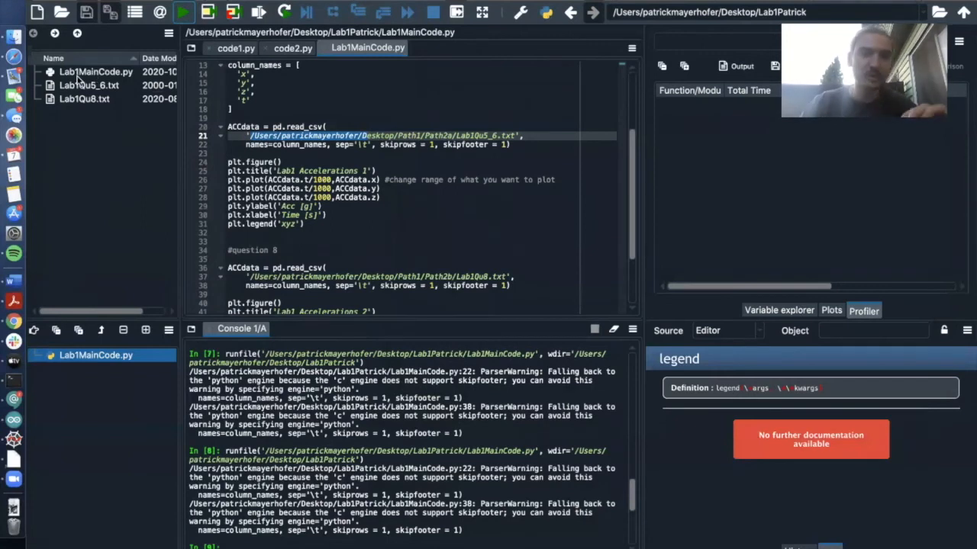
Step: Replace both absolute read_csv paths with the bare .txt file names
left_click(88, 85)
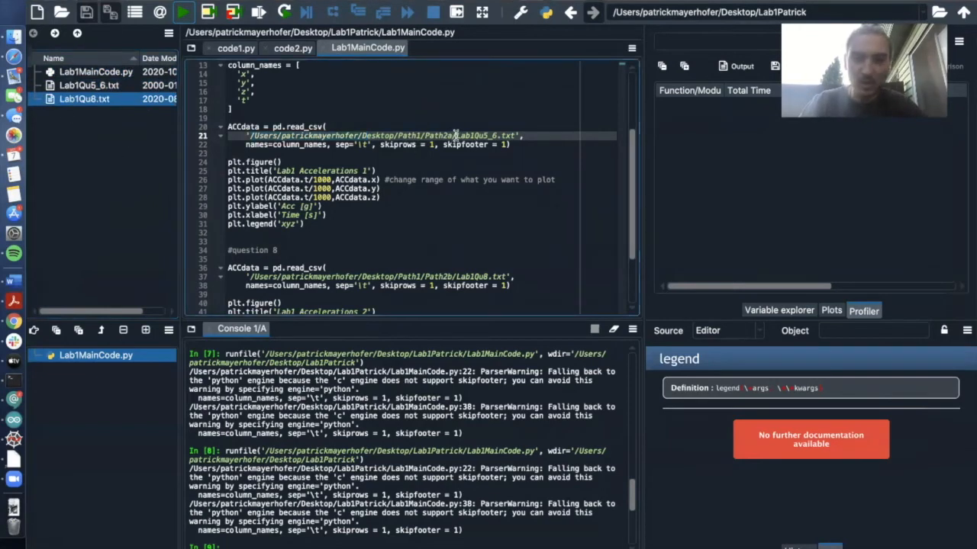
left_click_drag(247, 134, 455, 135)
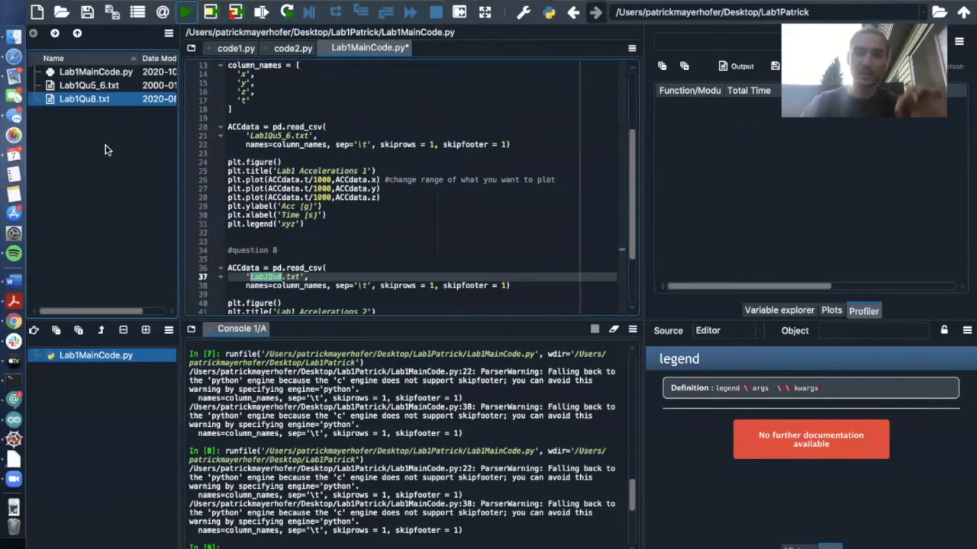
scroll("down", 3)
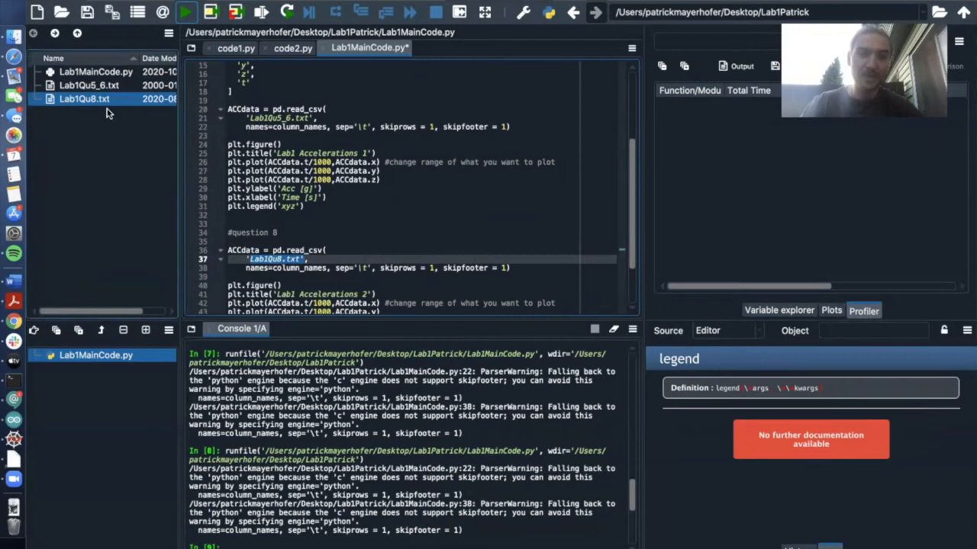
mouse_move(77, 136)
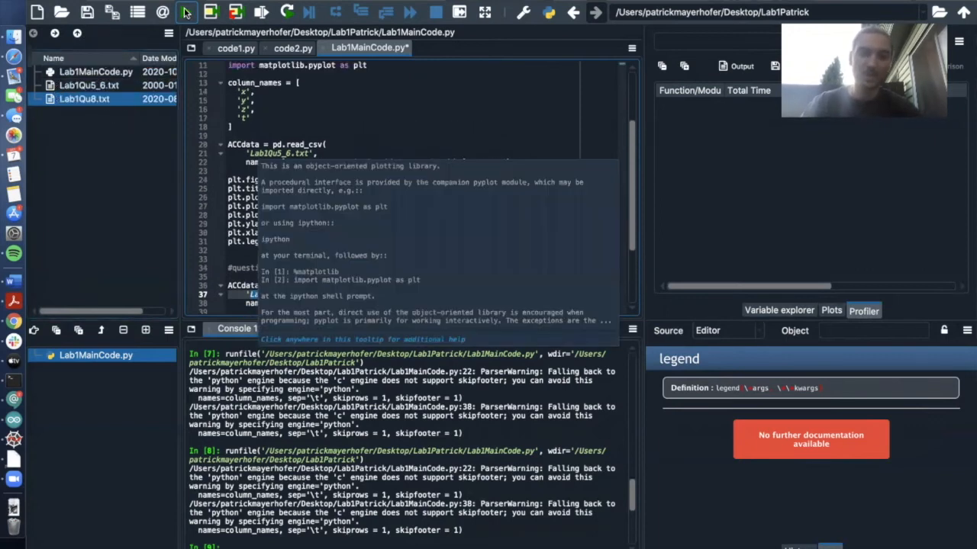
Step: Rerun the script, view the Lab1 Accelerations 1 and 2 figures side by side, and close them
left_click(183, 12)
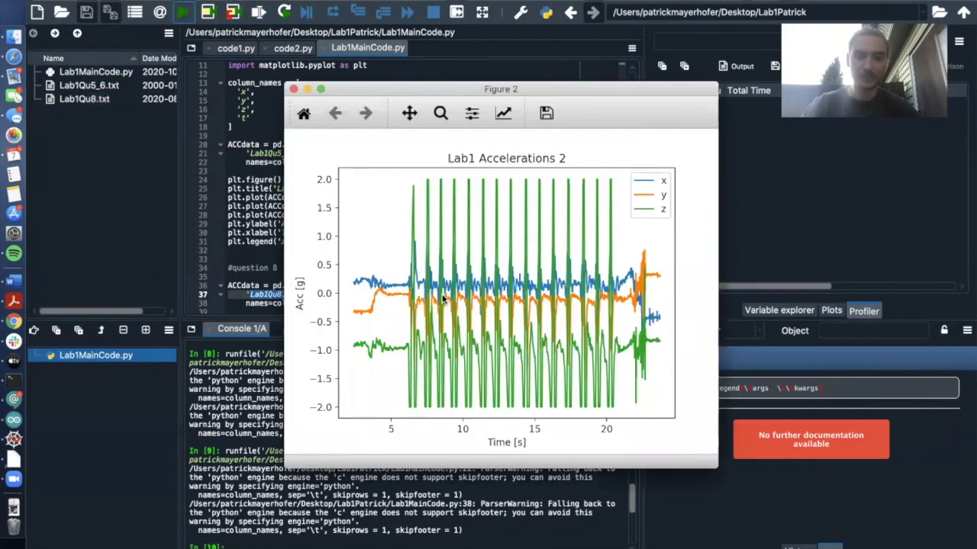
left_click_drag(501, 89, 728, 192)
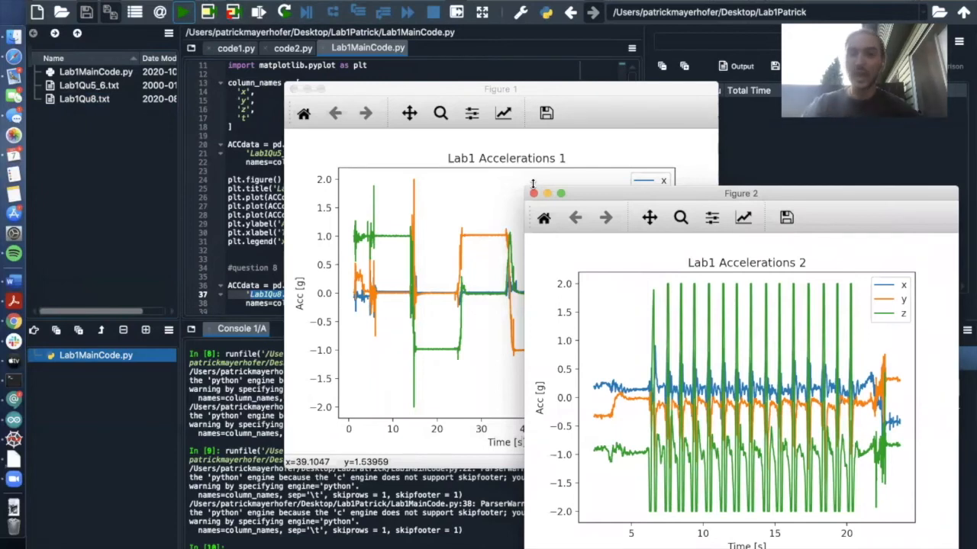
left_click(534, 192)
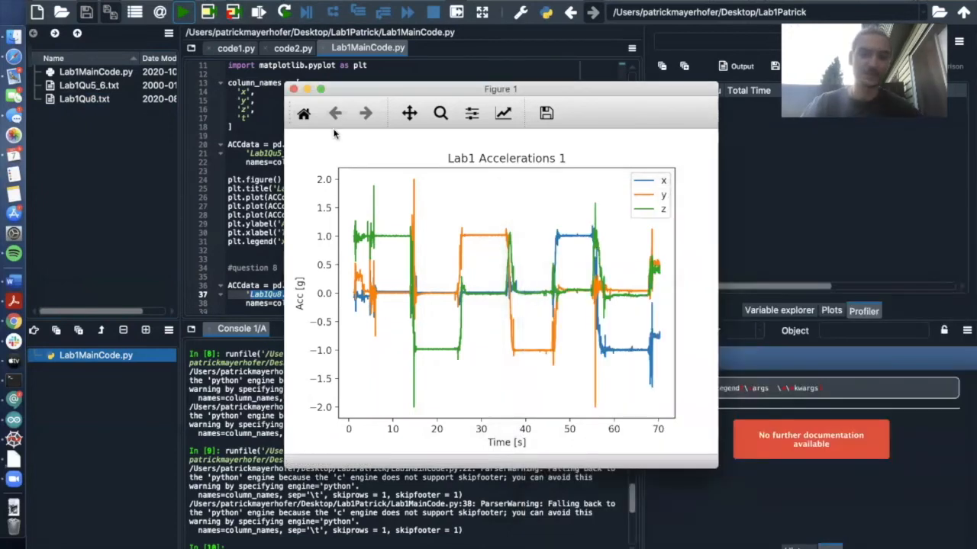
left_click(303, 88)
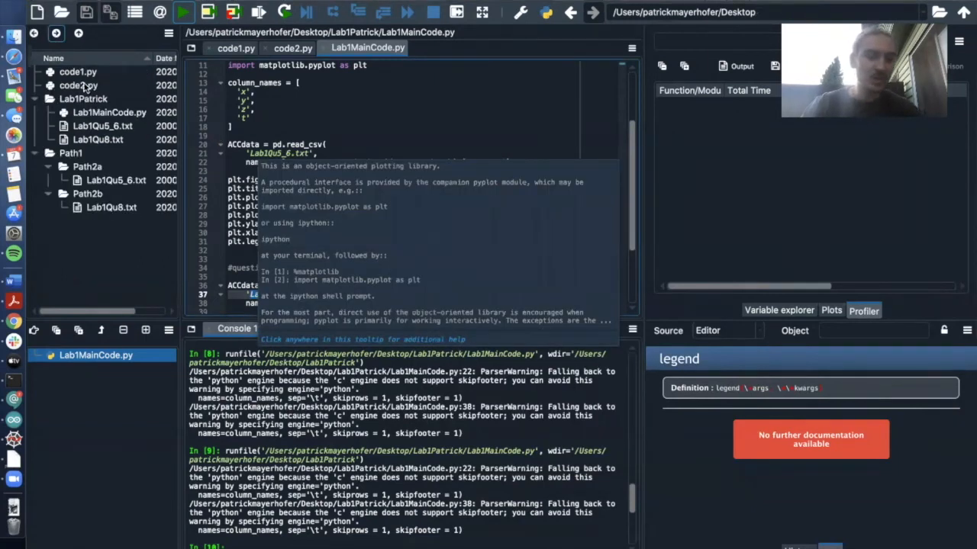
left_click(87, 166)
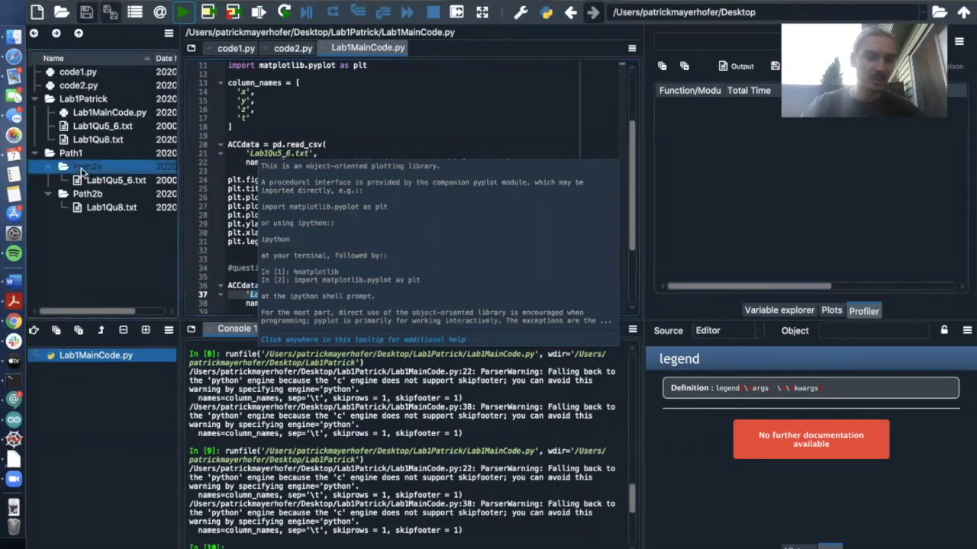
double_click(87, 167)
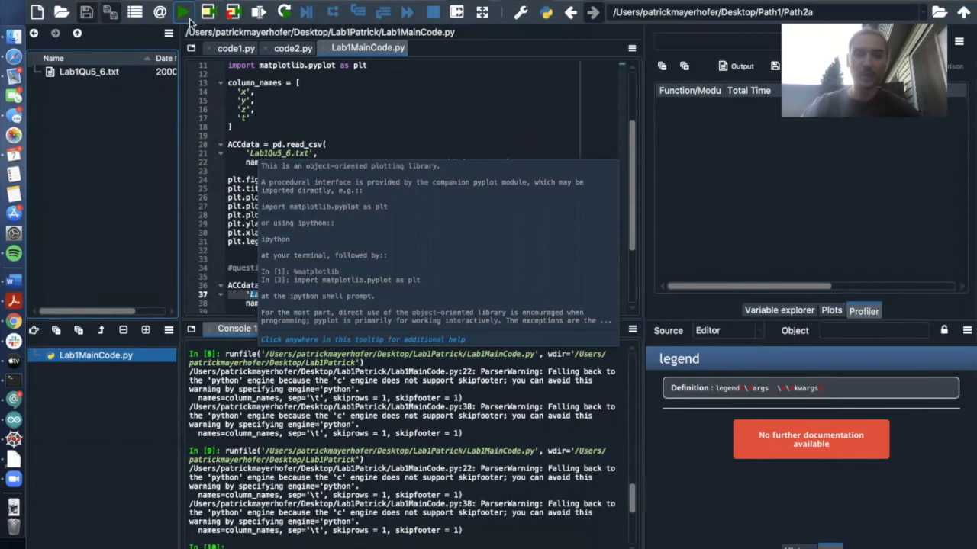
left_click(183, 12)
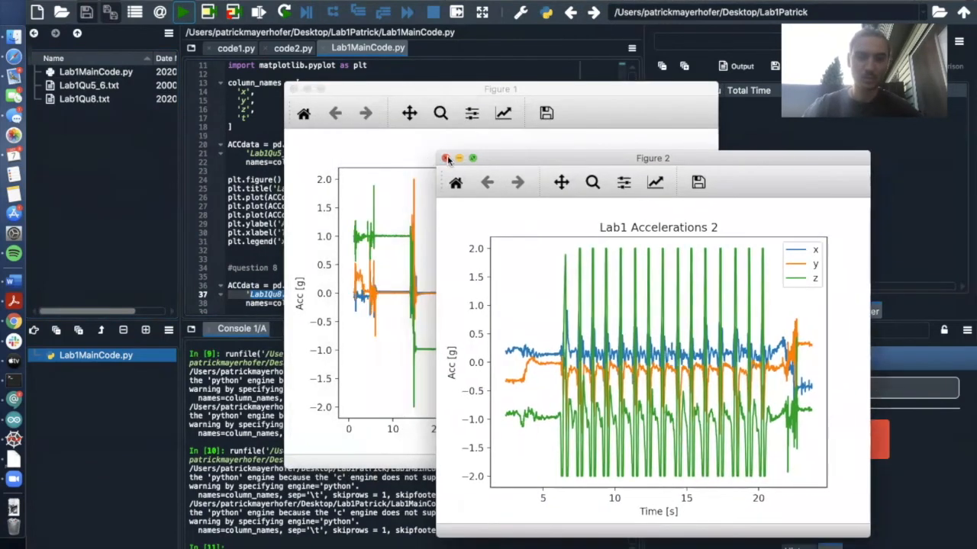
left_click(447, 157)
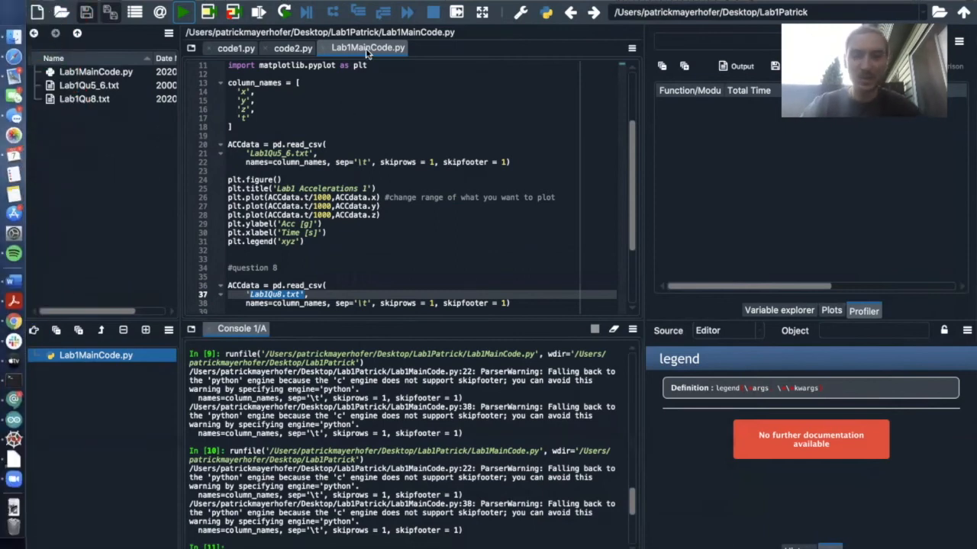
mouse_move(256, 79)
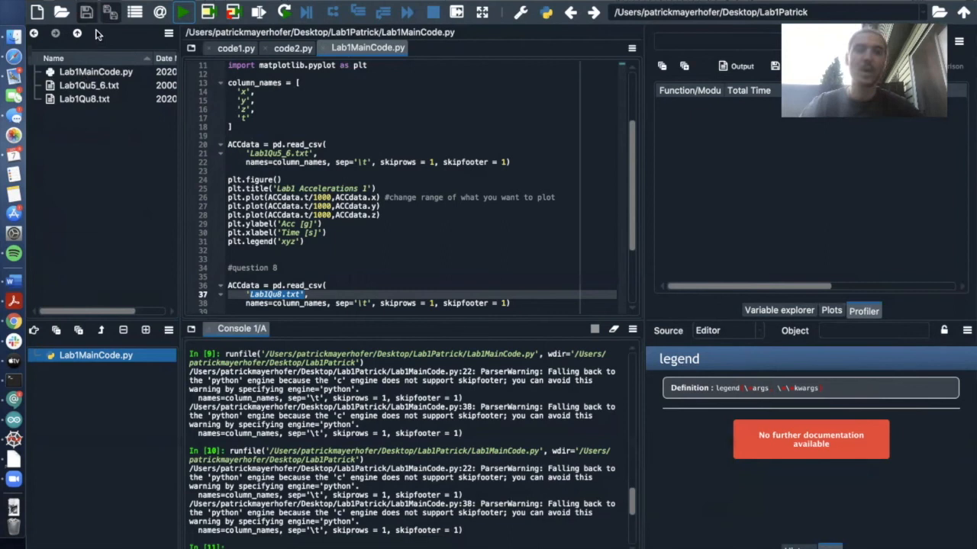
mouse_move(366, 84)
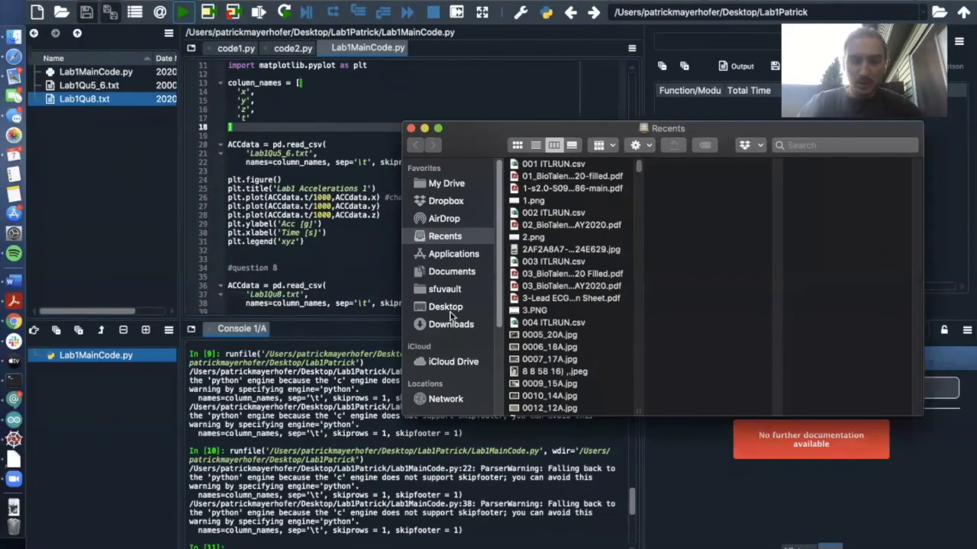
left_click(411, 129)
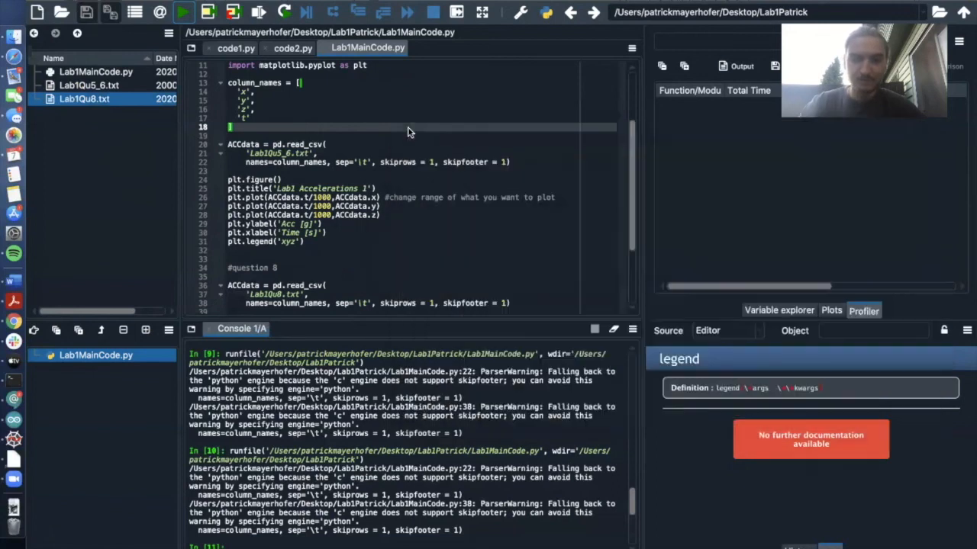